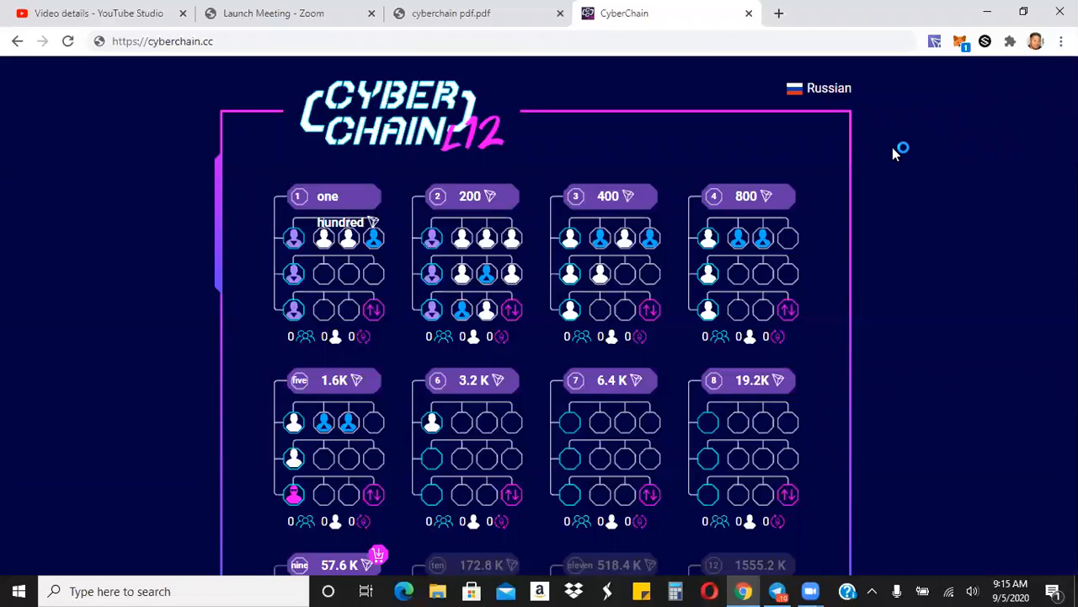
mouse_move(896, 154)
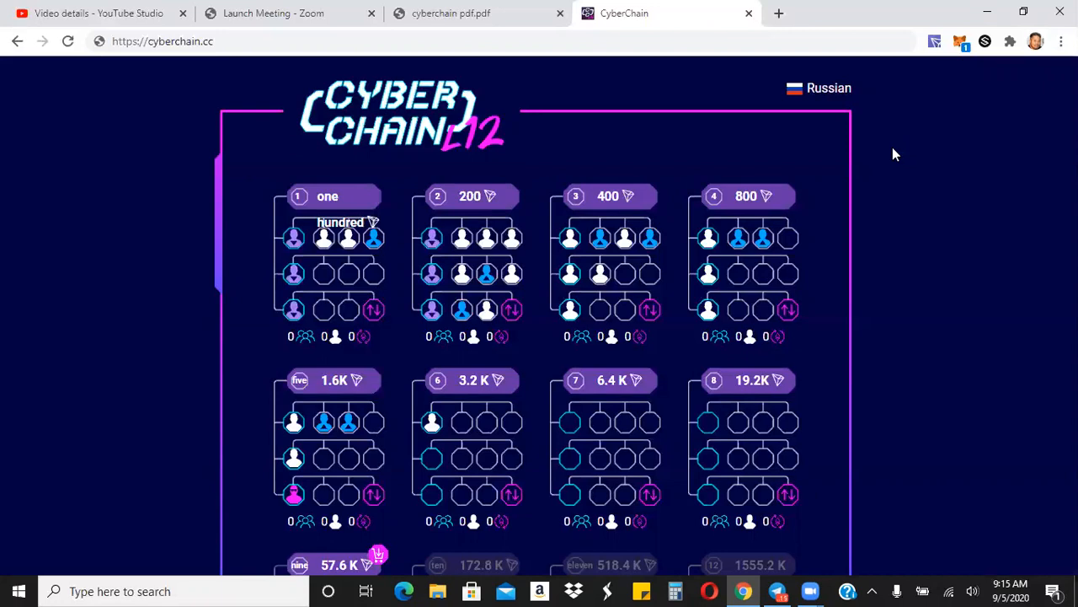
mouse_move(824, 141)
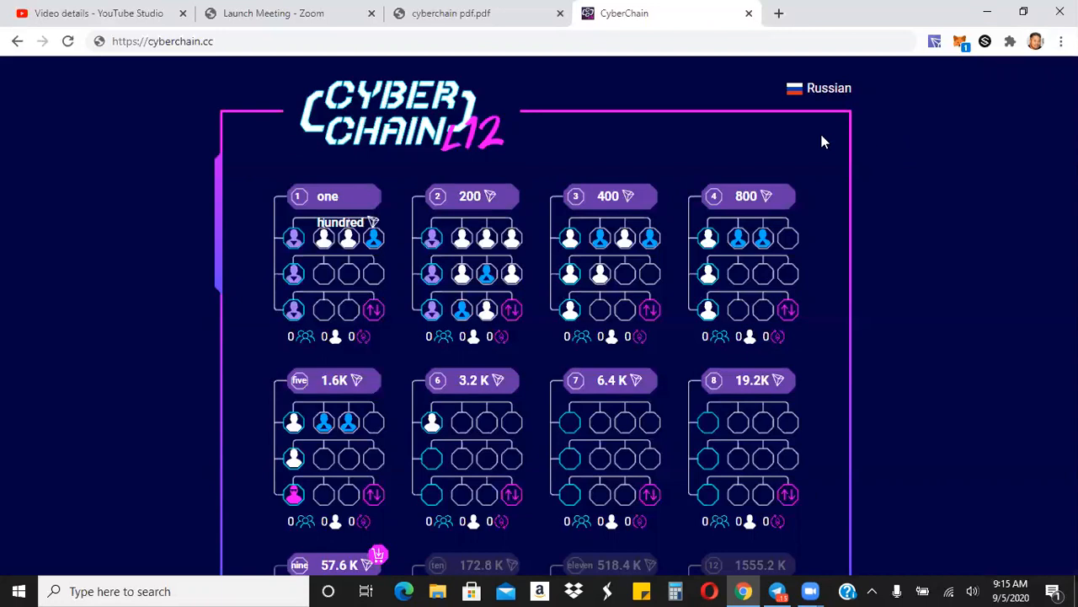
mouse_move(807, 24)
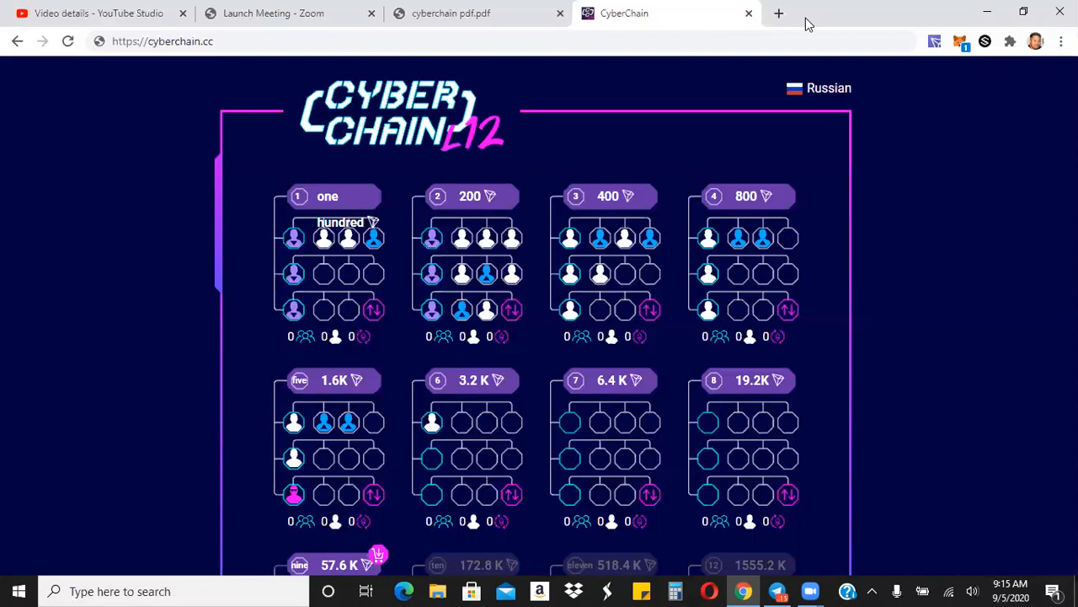
View the Changelly BTC-to-ETH exchange form in a new tab, then return to the CyberChain dashboard
click(778, 13)
text(changelly.com)
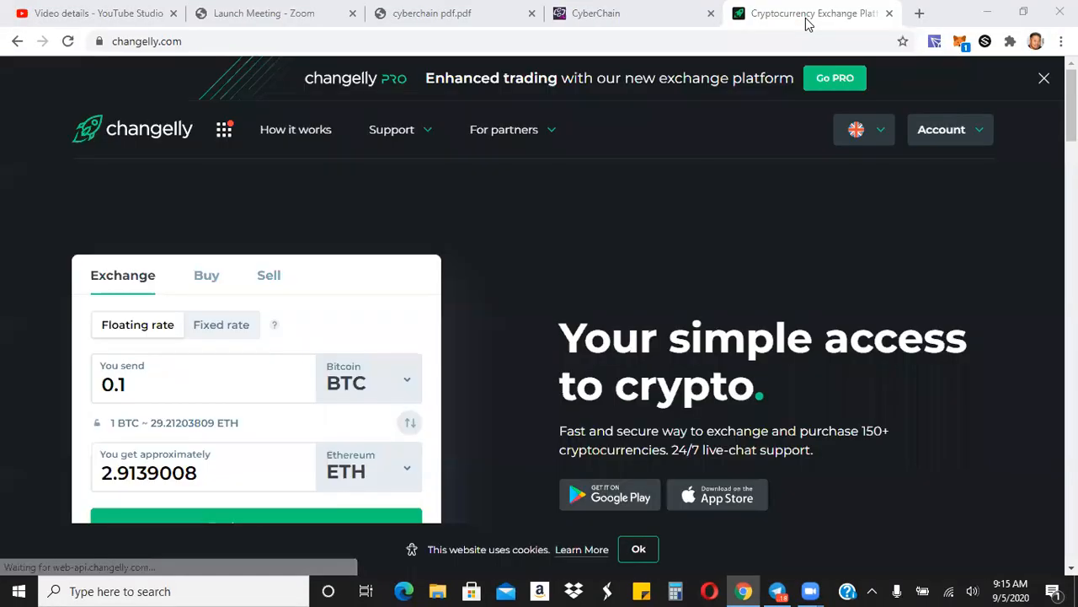
mouse_move(813, 221)
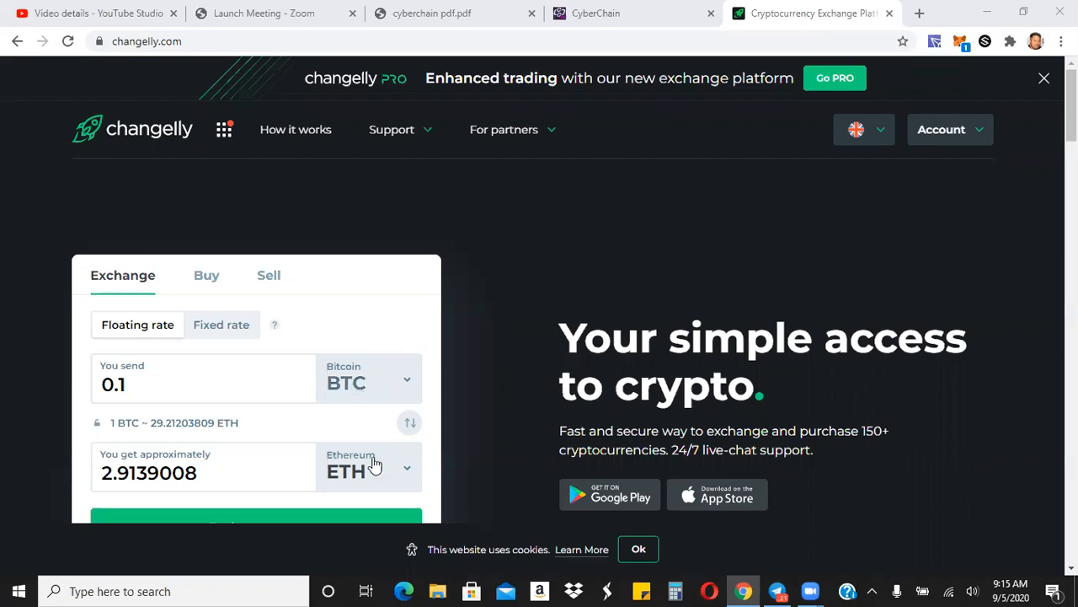
mouse_move(375, 511)
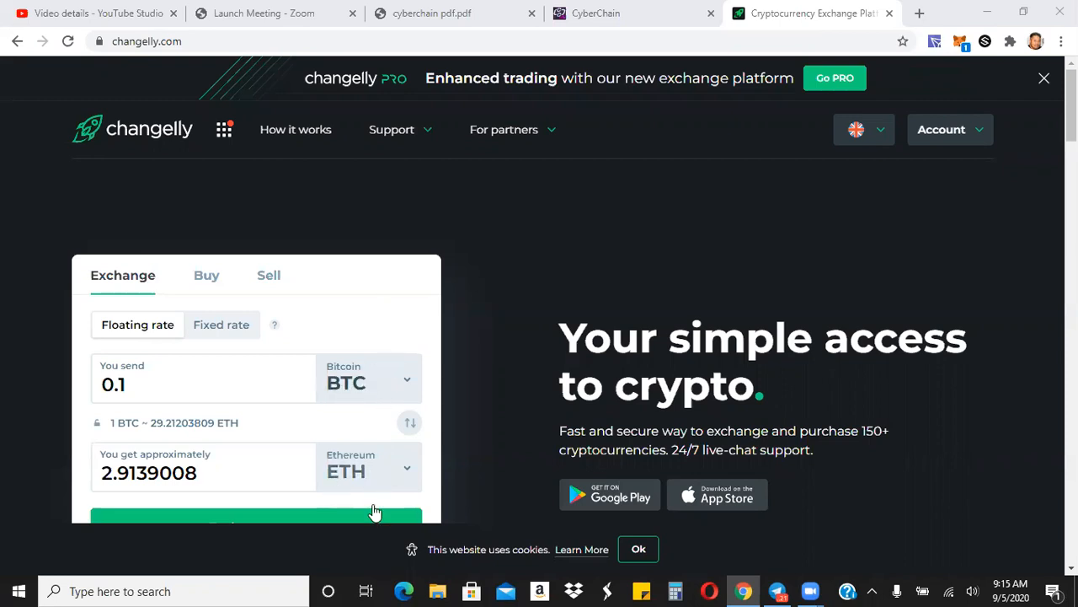
mouse_move(499, 289)
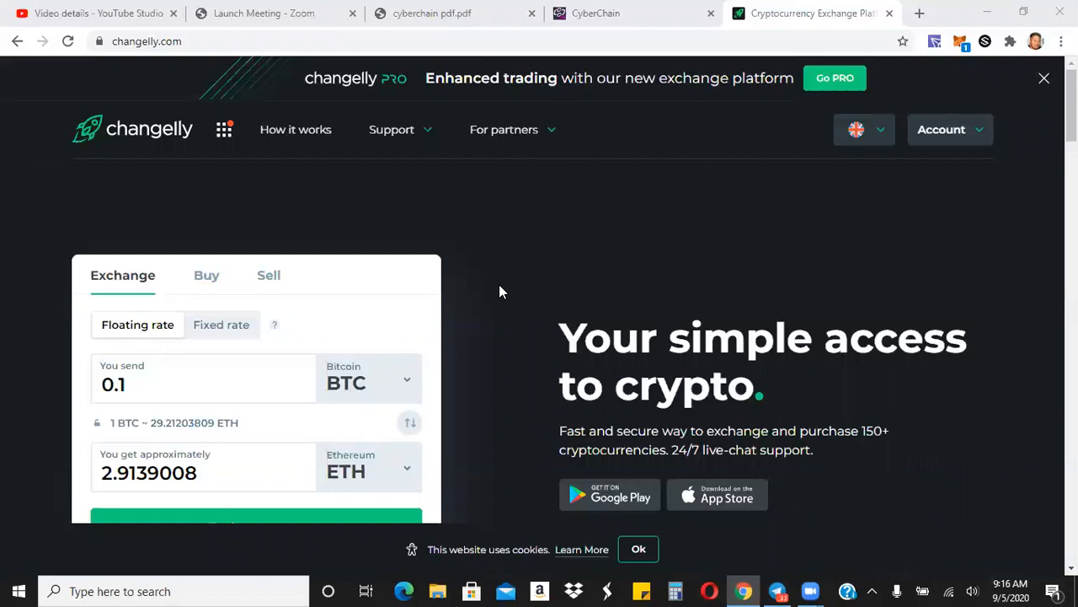
mouse_move(649, 14)
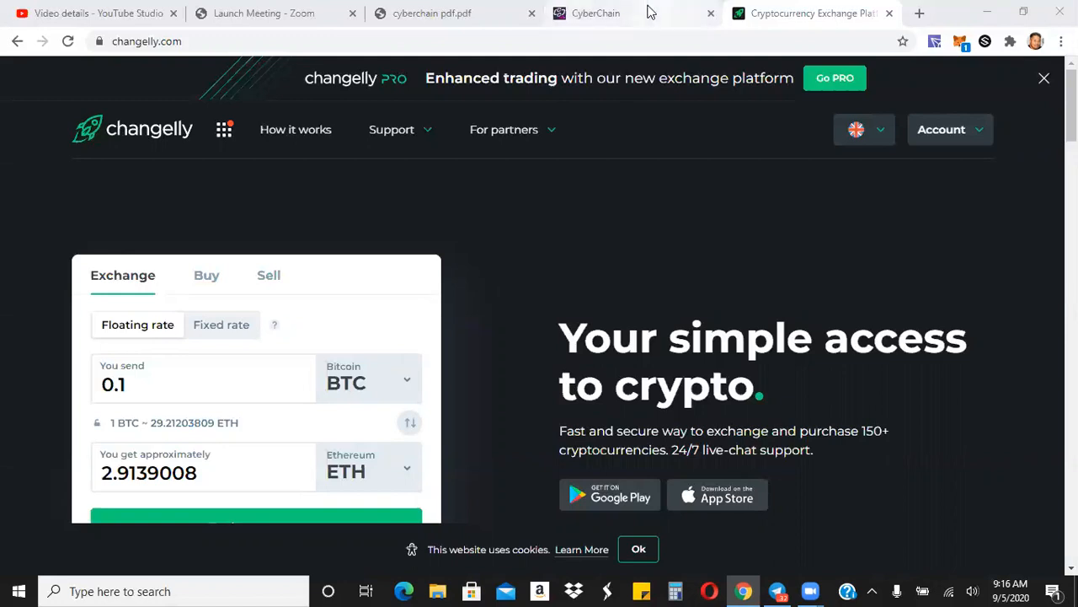
click(596, 12)
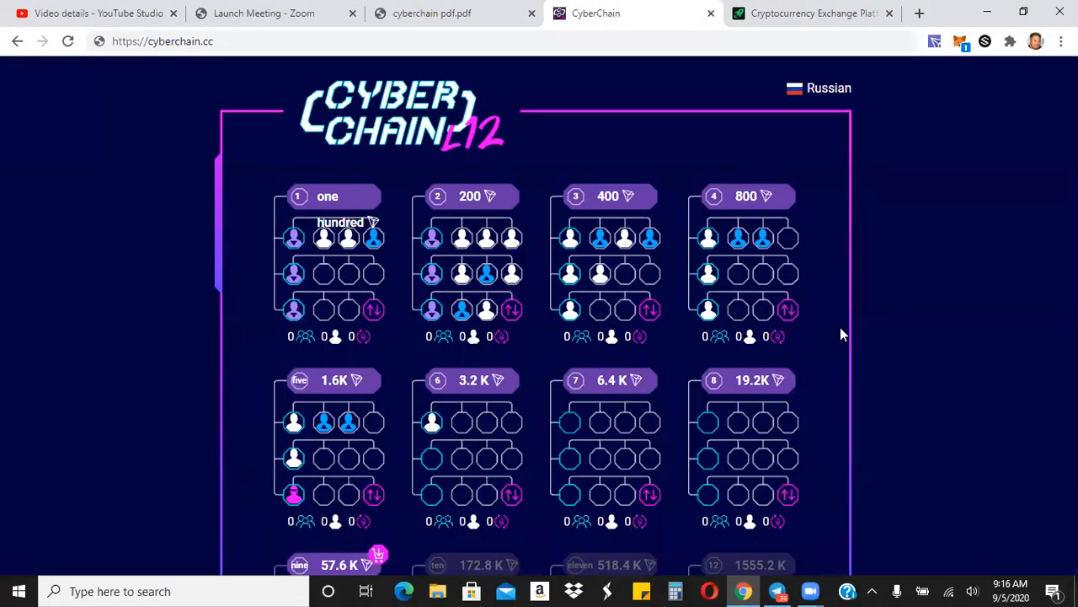